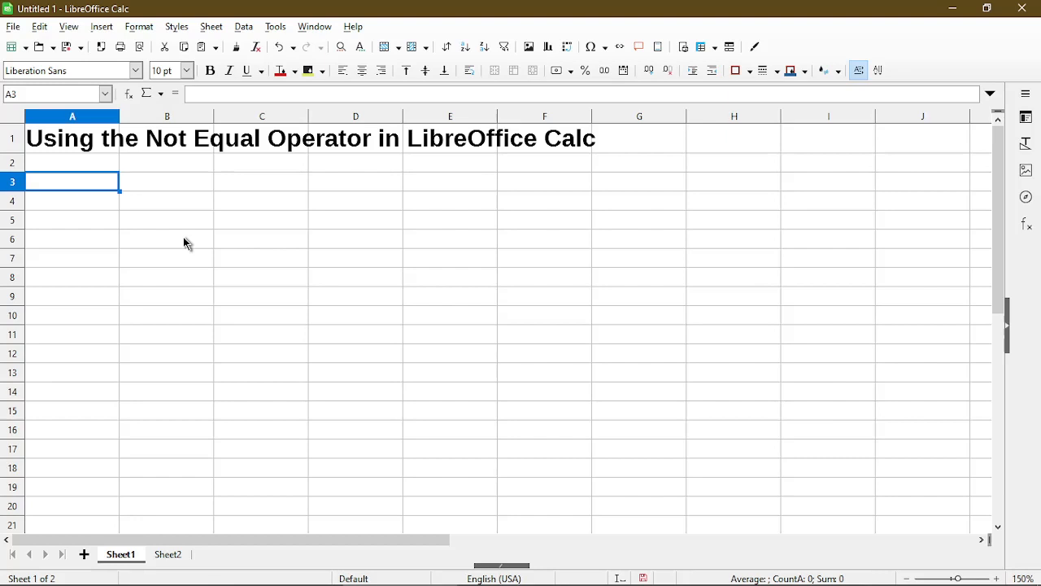
Step: Switch to Sheet2 containing the Week 1 and Week 2 temperature table
{"action": "left_click", "coordinate": [167, 554]}
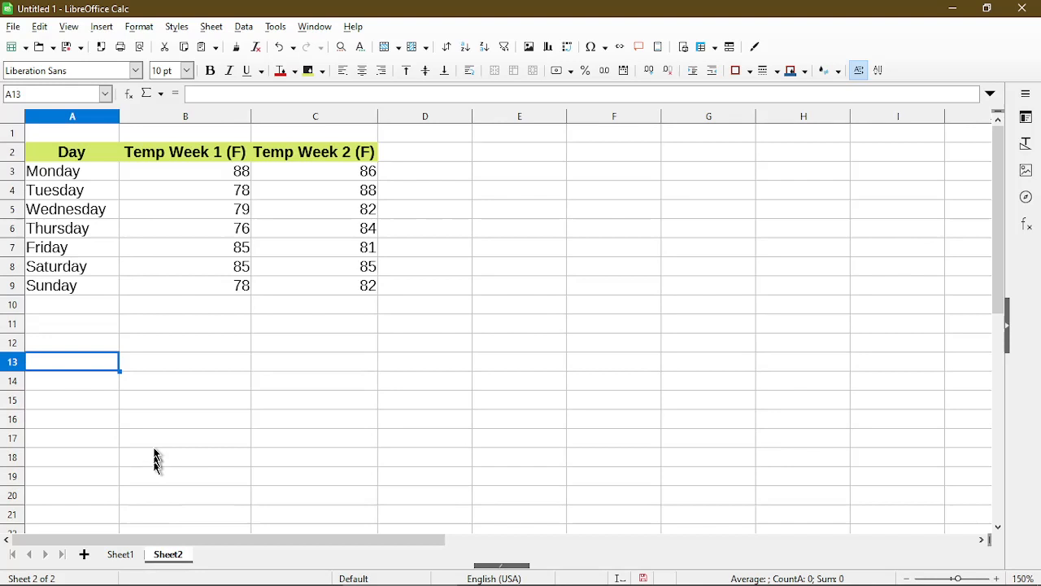
{"action": "mouse_move", "coordinate": [156, 332]}
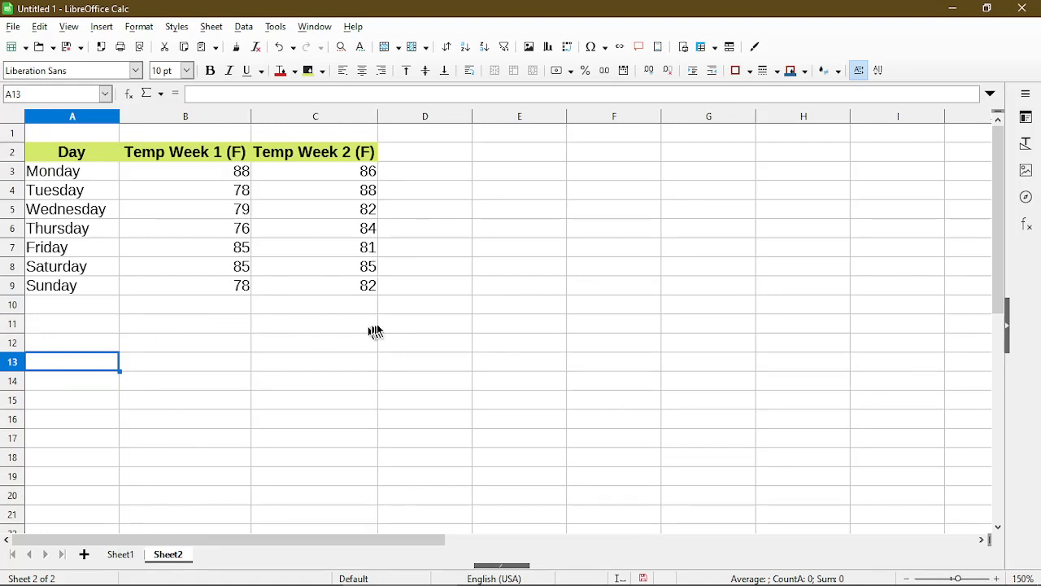
{"action": "mouse_move", "coordinate": [485, 189]}
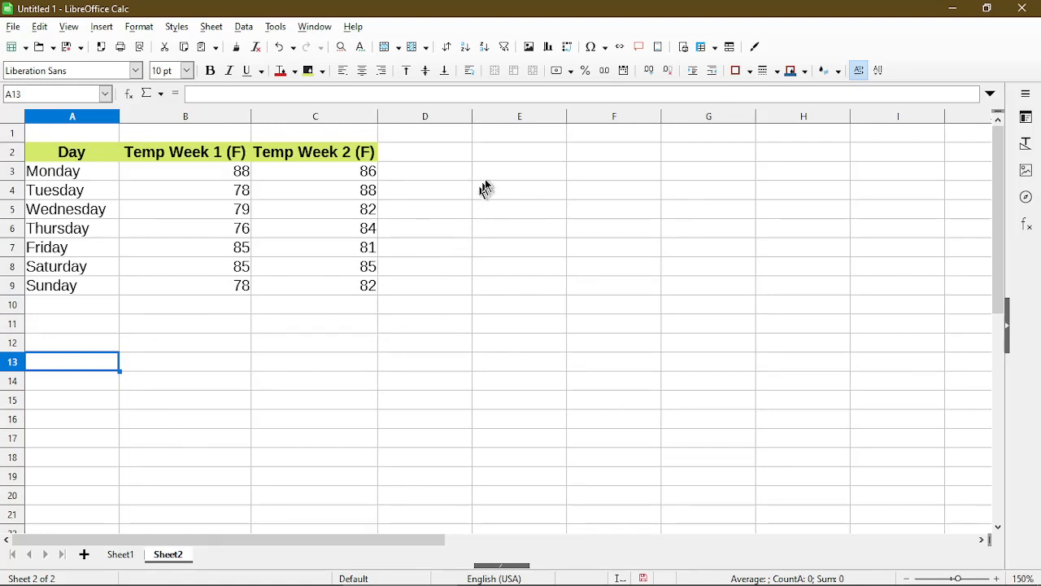
{"action": "mouse_move", "coordinate": [498, 179]}
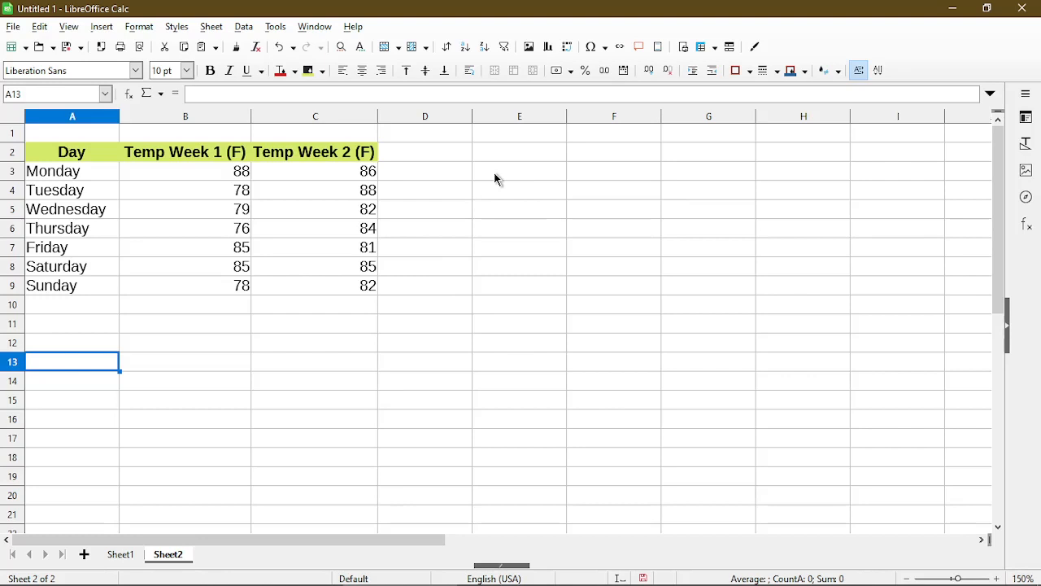
Step: Enter the not-equal symbol <> in cell E3 beside the Monday row
{"action": "left_click", "coordinate": [521, 170]}
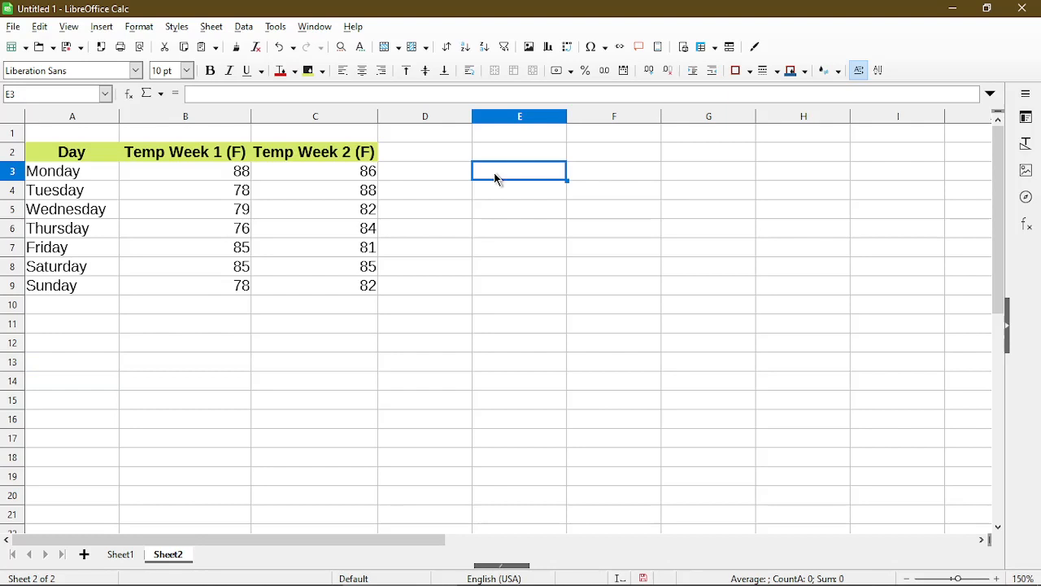
{"action": "type", "text": "<>"}
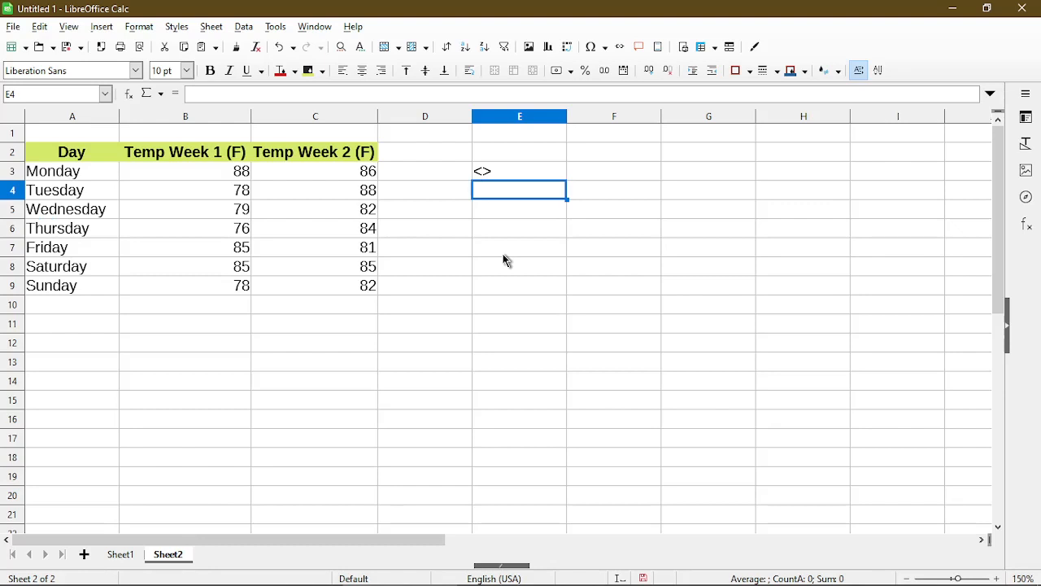
Step: Enter =B4<>C4 for Tuesday and fill it down to E9, giving TRUE except Saturday's FALSE
{"action": "left_click", "coordinate": [186, 188]}
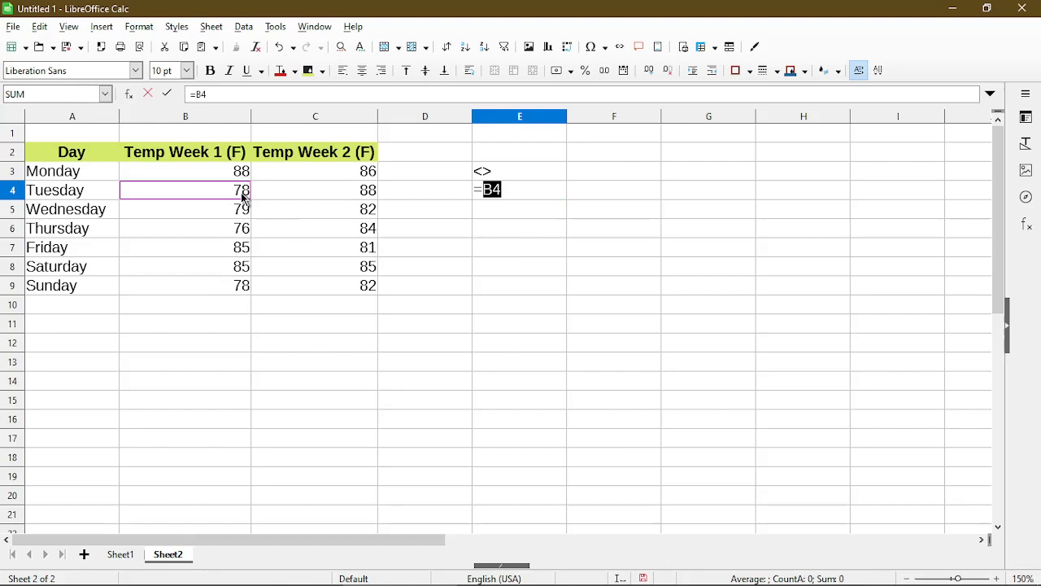
{"action": "mouse_move", "coordinate": [291, 205]}
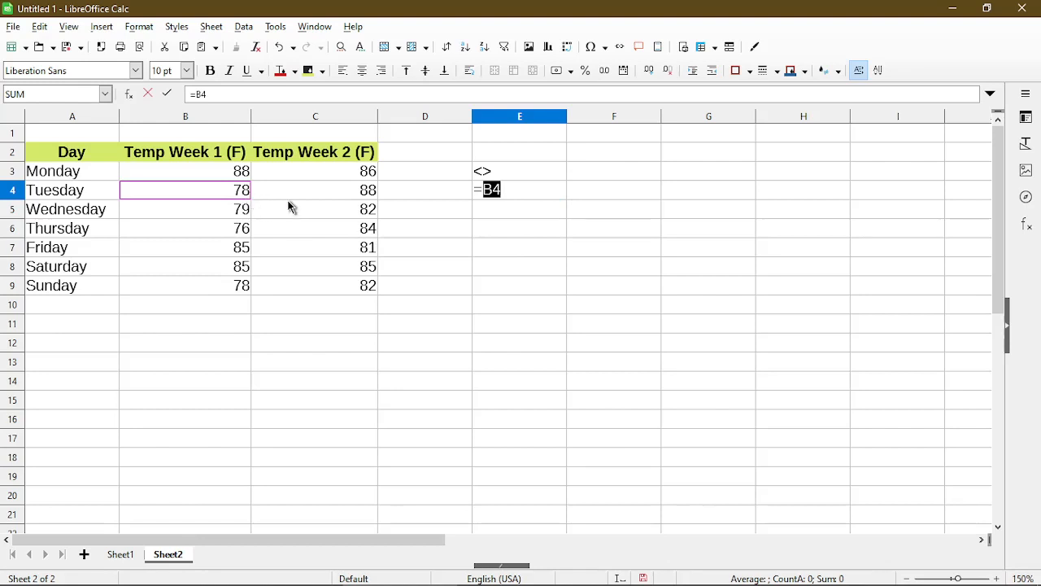
{"action": "type", "text": "<>C4"}
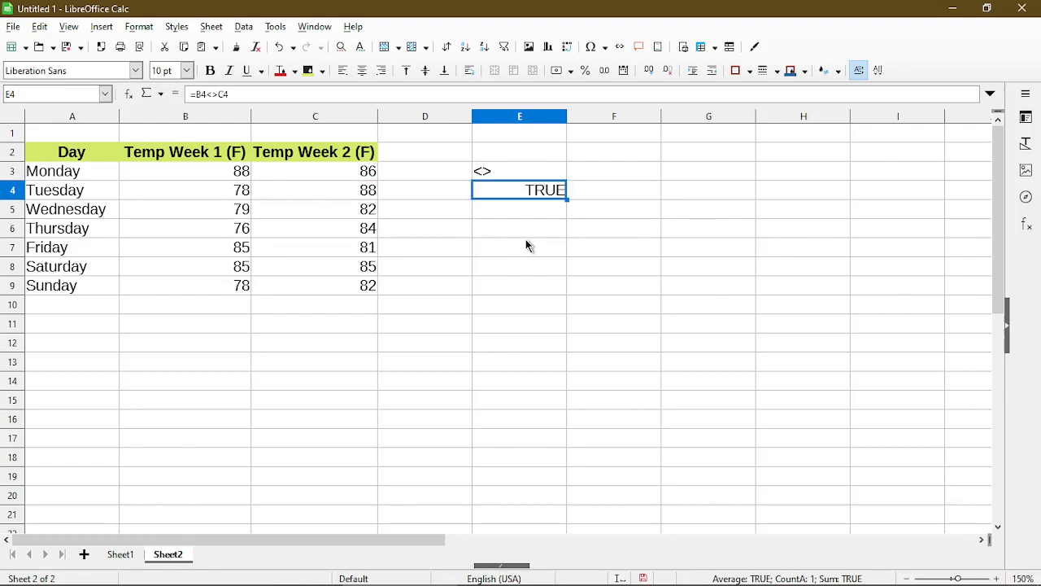
{"action": "mouse_move", "coordinate": [374, 65]}
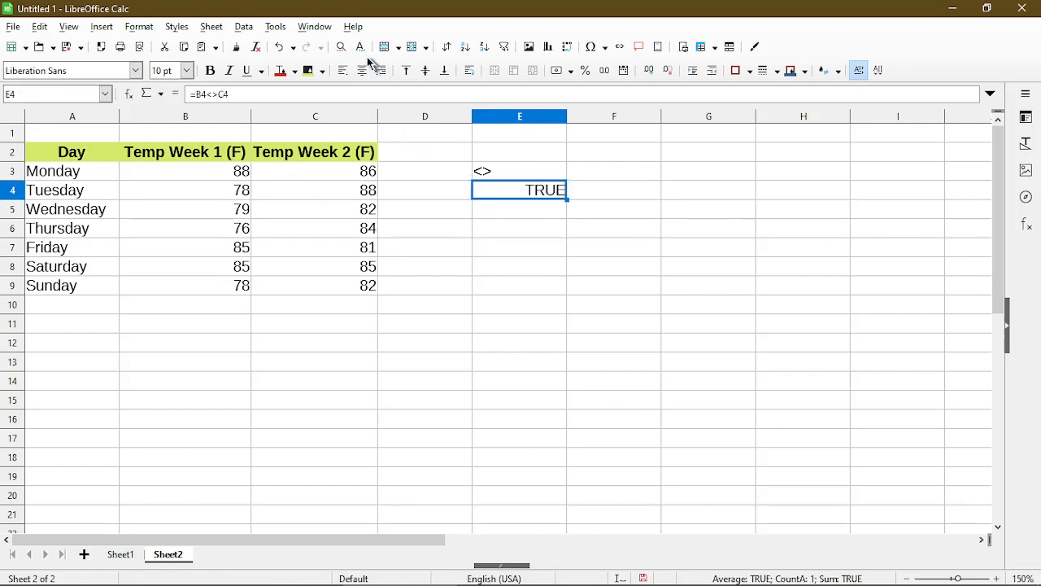
{"action": "mouse_move", "coordinate": [341, 105]}
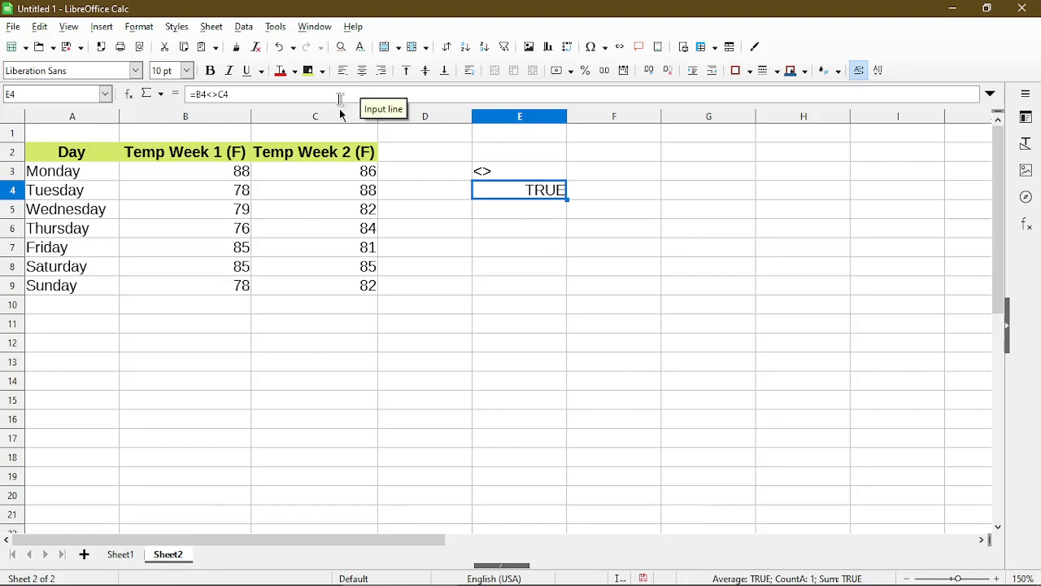
{"action": "mouse_move", "coordinate": [566, 198]}
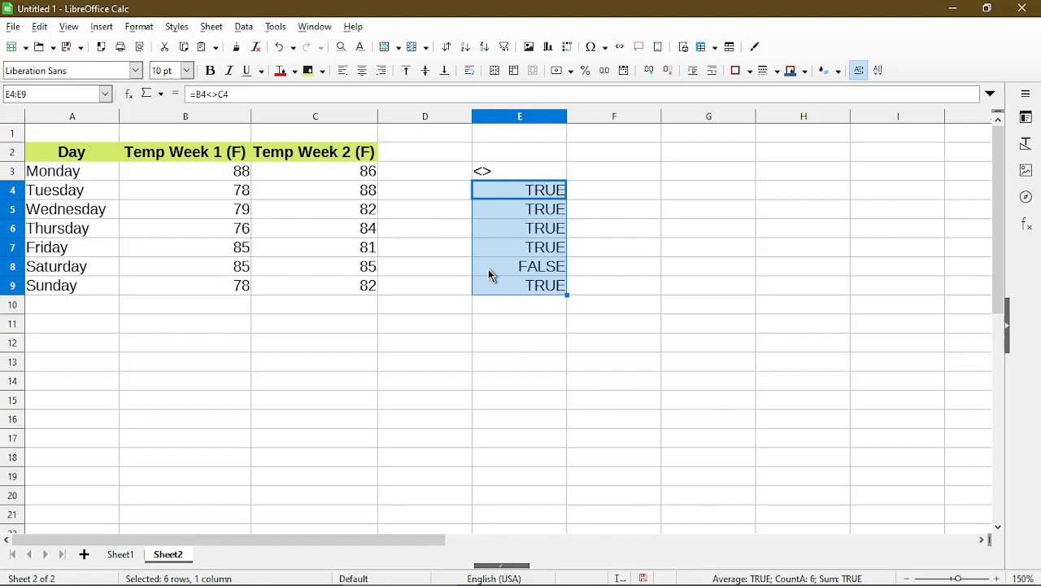
{"action": "left_click", "coordinate": [521, 267]}
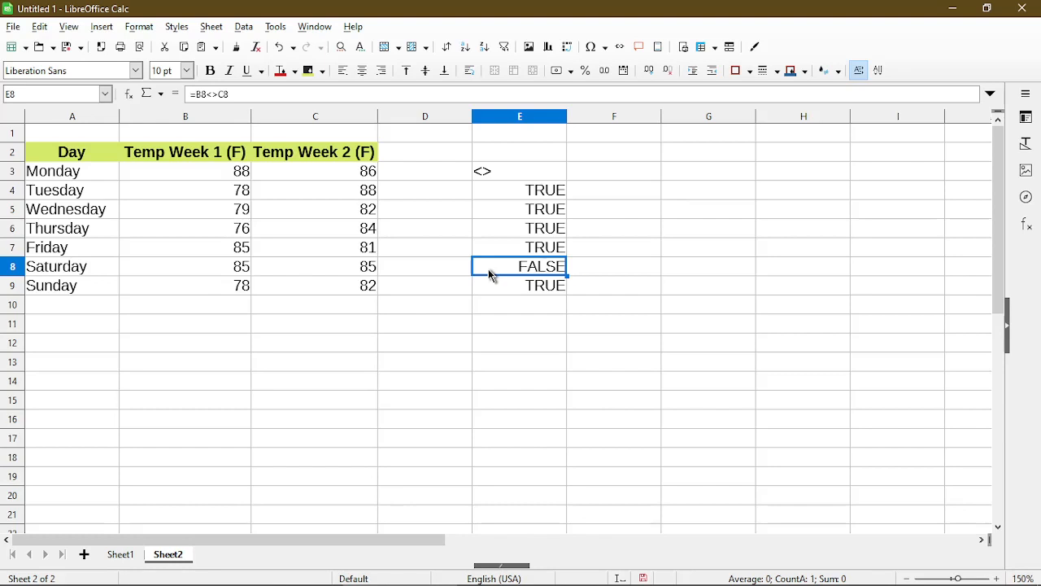
{"action": "left_click", "coordinate": [315, 267]}
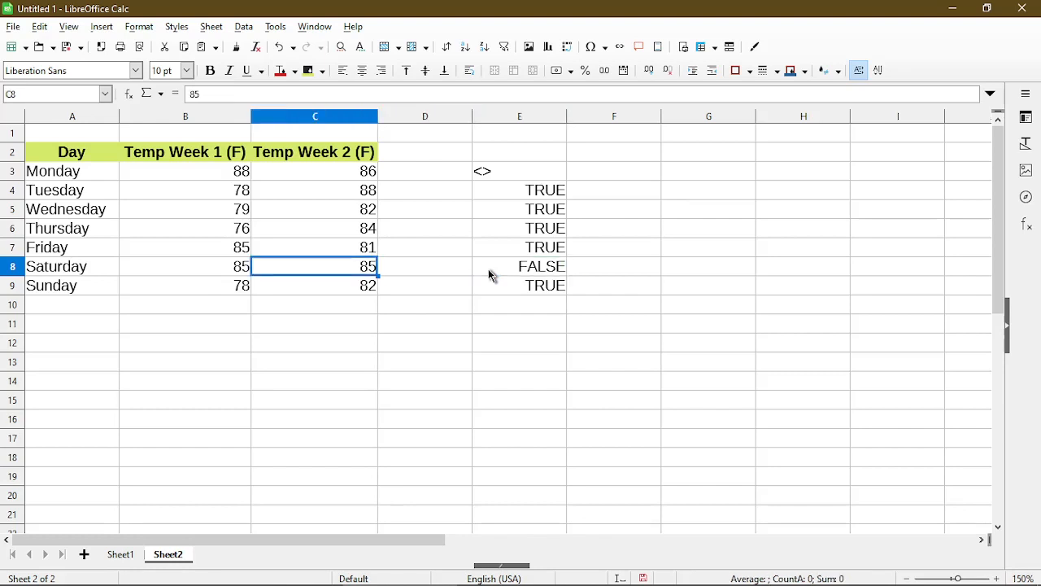
{"action": "left_click", "coordinate": [185, 267]}
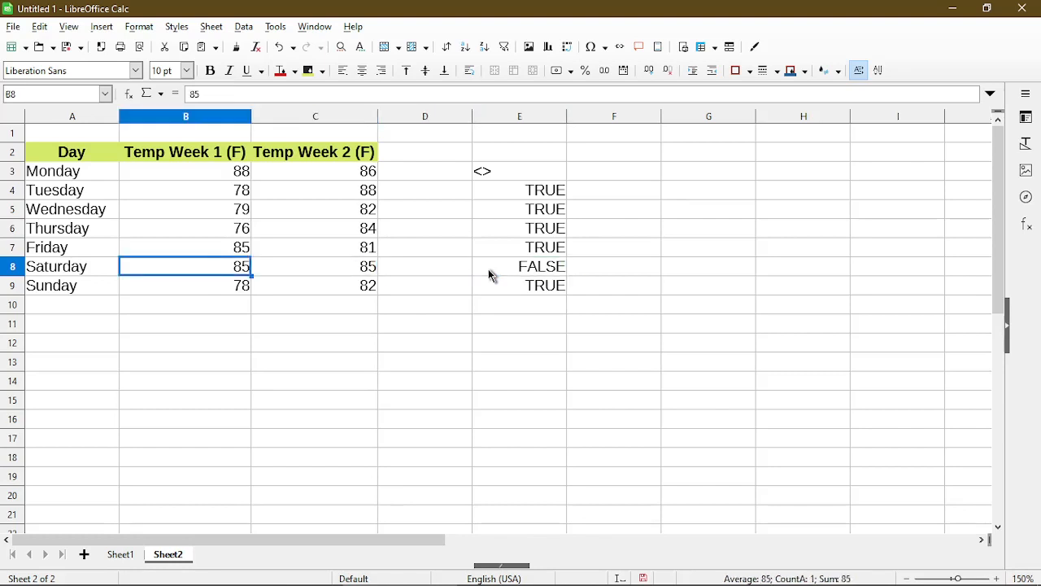
{"action": "left_click", "coordinate": [521, 285]}
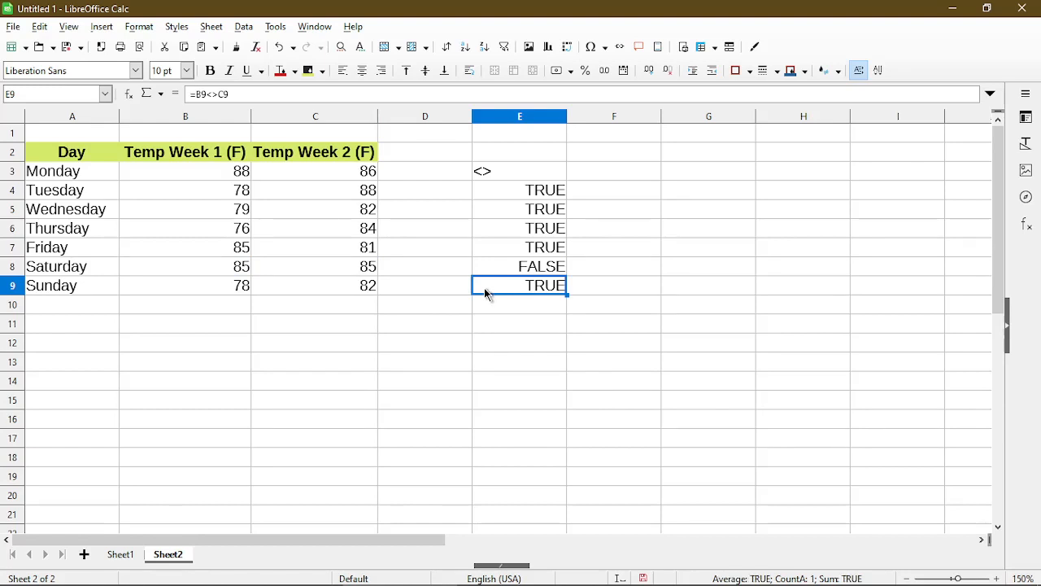
Step: Paste the <> comparison formula into Monday's cell E3, returning TRUE
{"action": "left_click", "coordinate": [521, 171]}
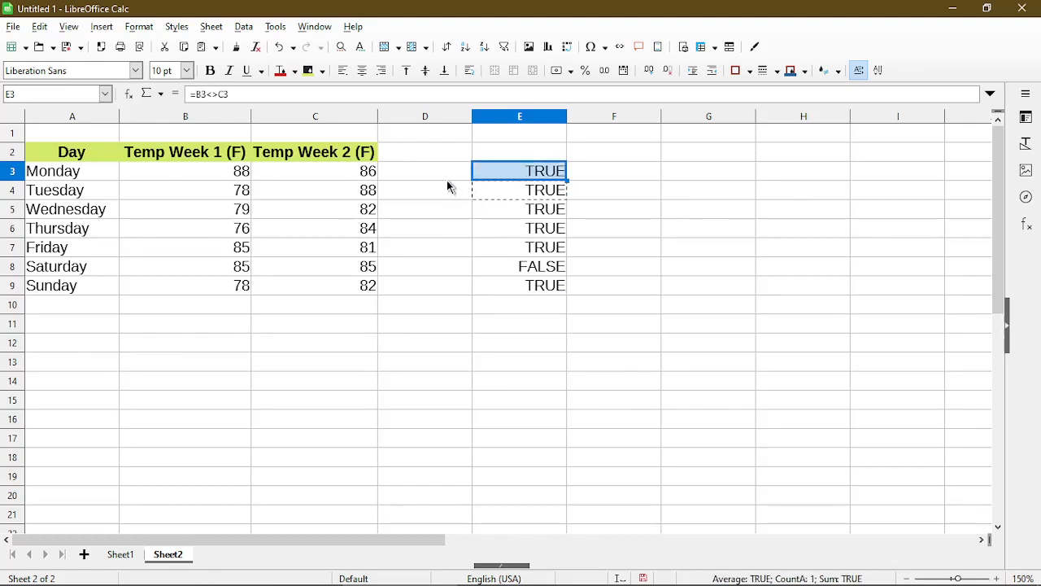
{"action": "mouse_move", "coordinate": [529, 264]}
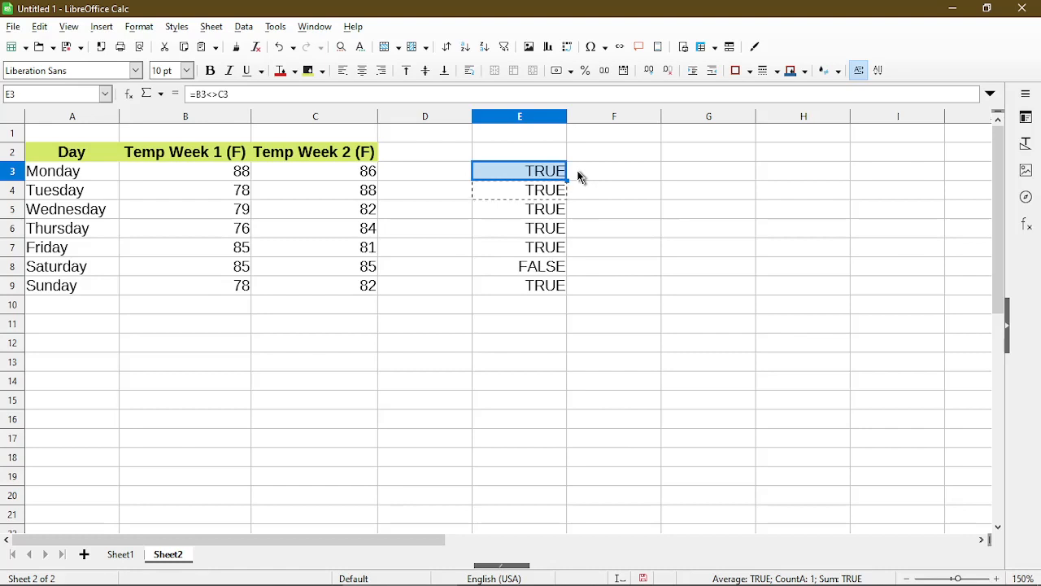
{"action": "mouse_move", "coordinate": [534, 238]}
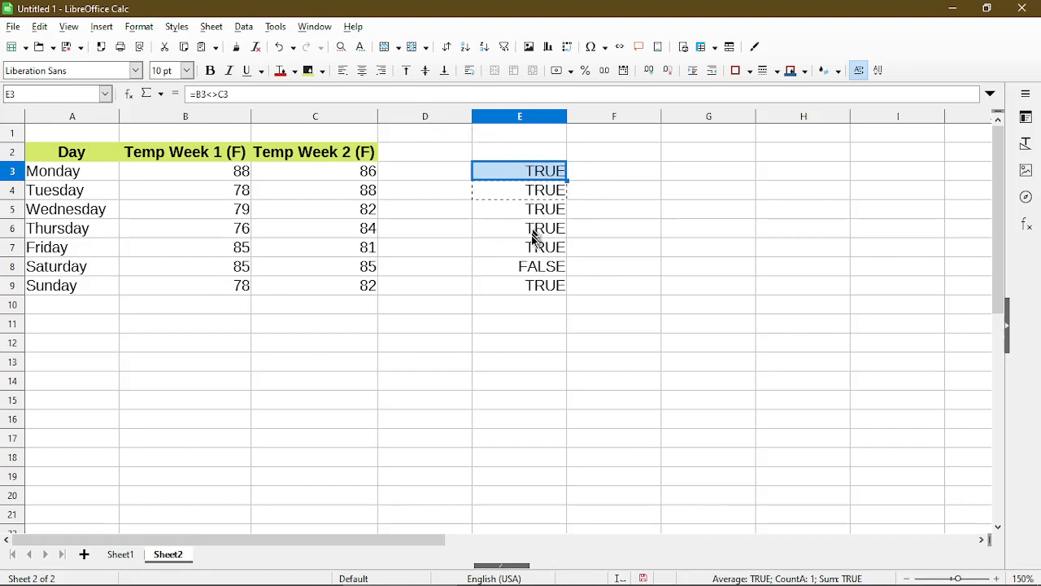
{"action": "mouse_move", "coordinate": [541, 340]}
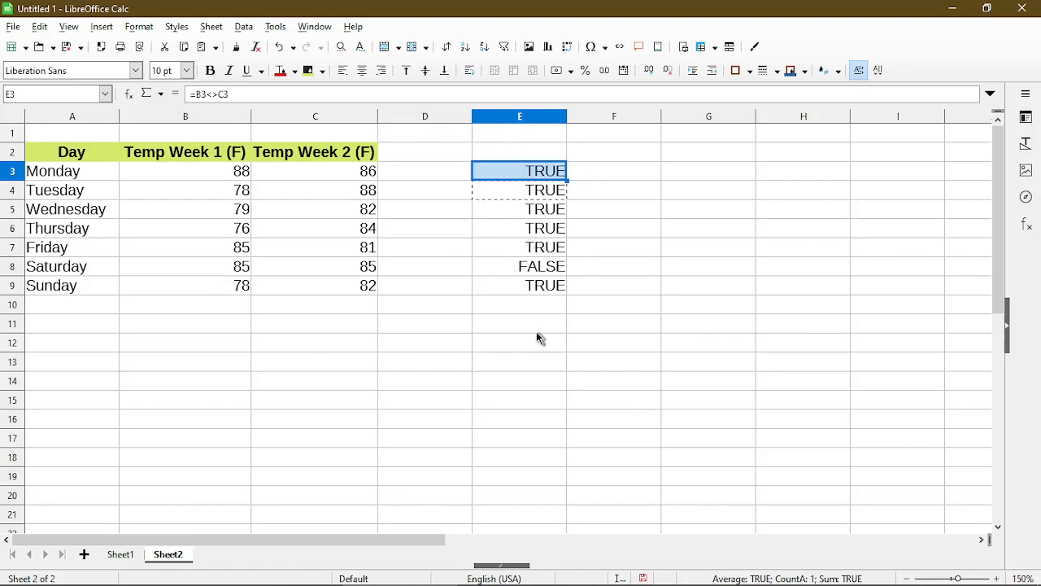
{"action": "mouse_move", "coordinate": [544, 340]}
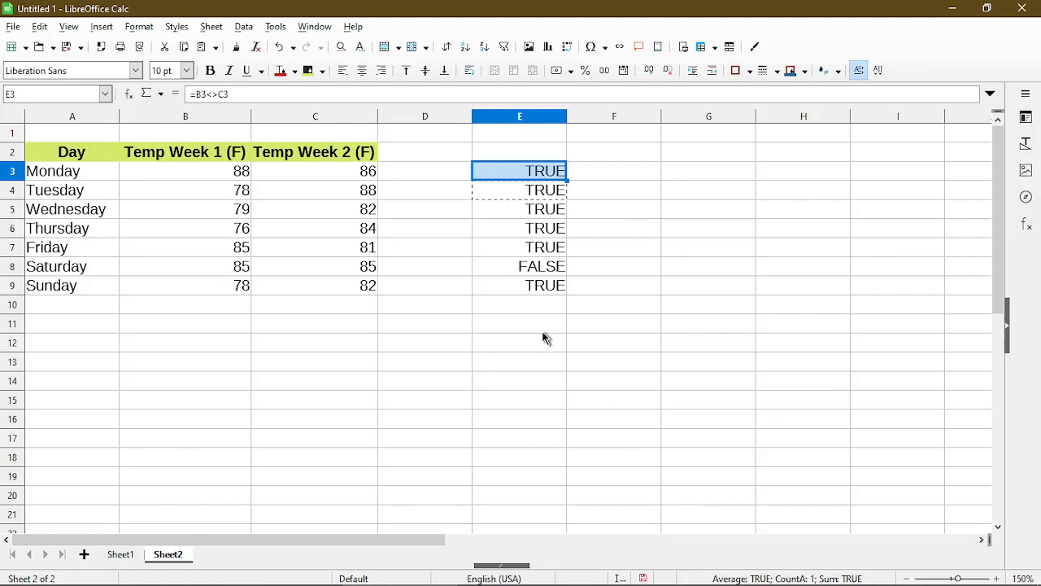
{"action": "mouse_move", "coordinate": [622, 234]}
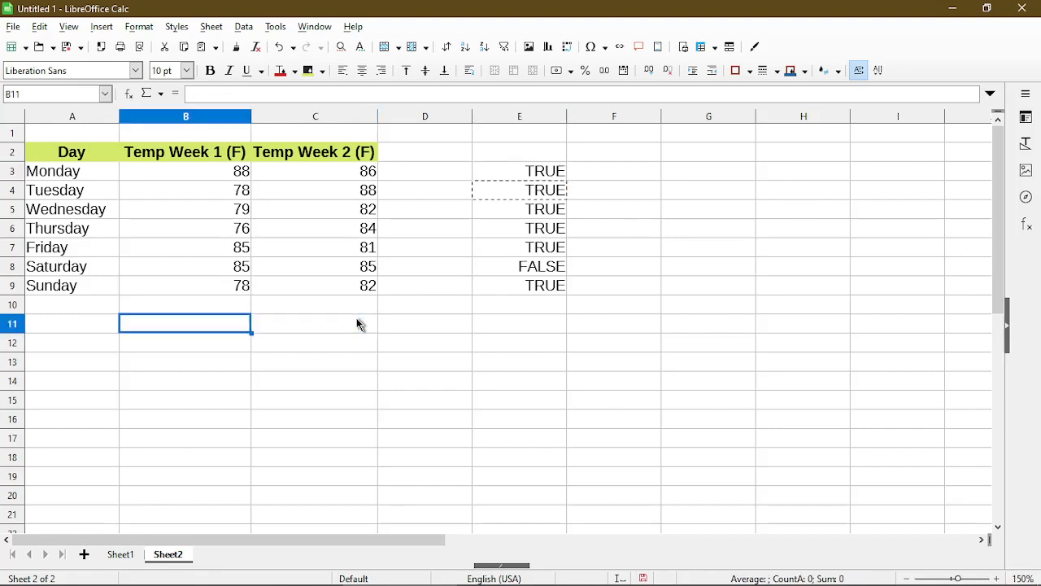
Step: Enter Apple/Apple and Apple/Banana in rows 11–12 and paste the <> formula into E11:E12
{"action": "type", "text": "Apple"}
{"action": "left_click", "coordinate": [314, 341]}
{"action": "type", "text": "Banana"}
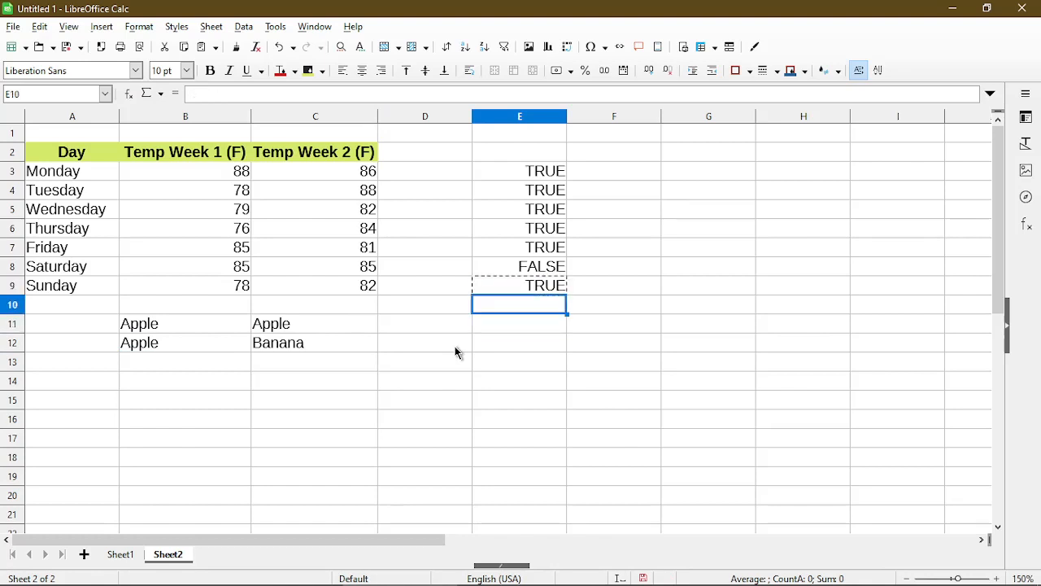
{"action": "left_click", "coordinate": [521, 322]}
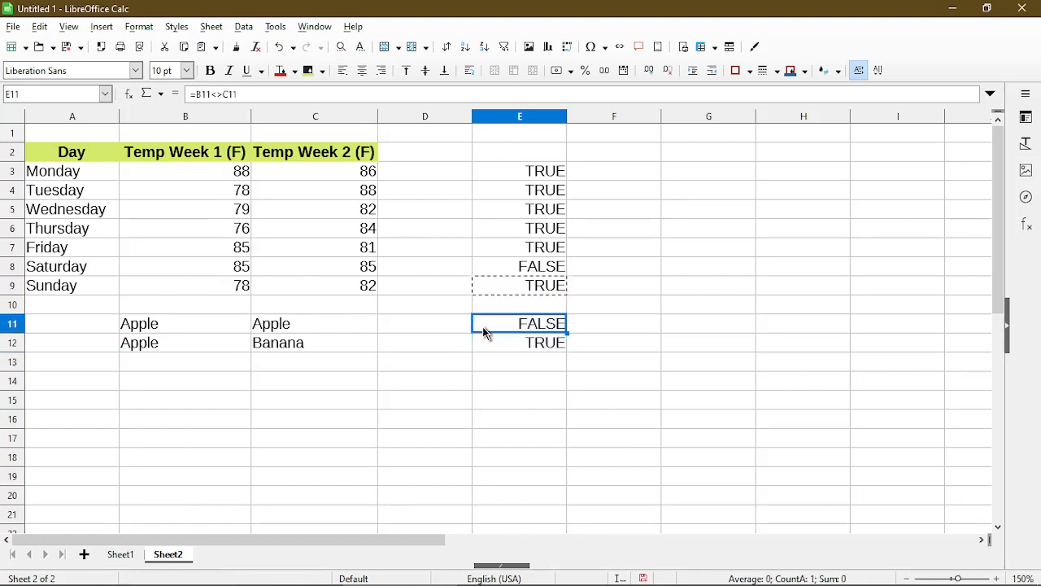
{"action": "mouse_move", "coordinate": [485, 340]}
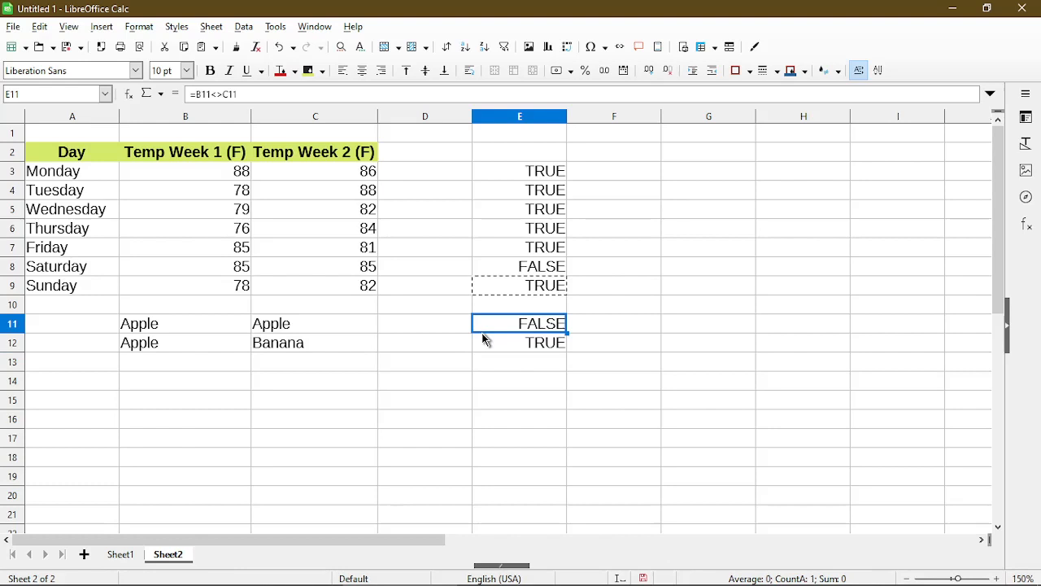
Step: Review the Apple comparisons, confirming FALSE for Apple/Apple and TRUE for Apple/Banana
{"action": "double_click", "coordinate": [520, 322]}
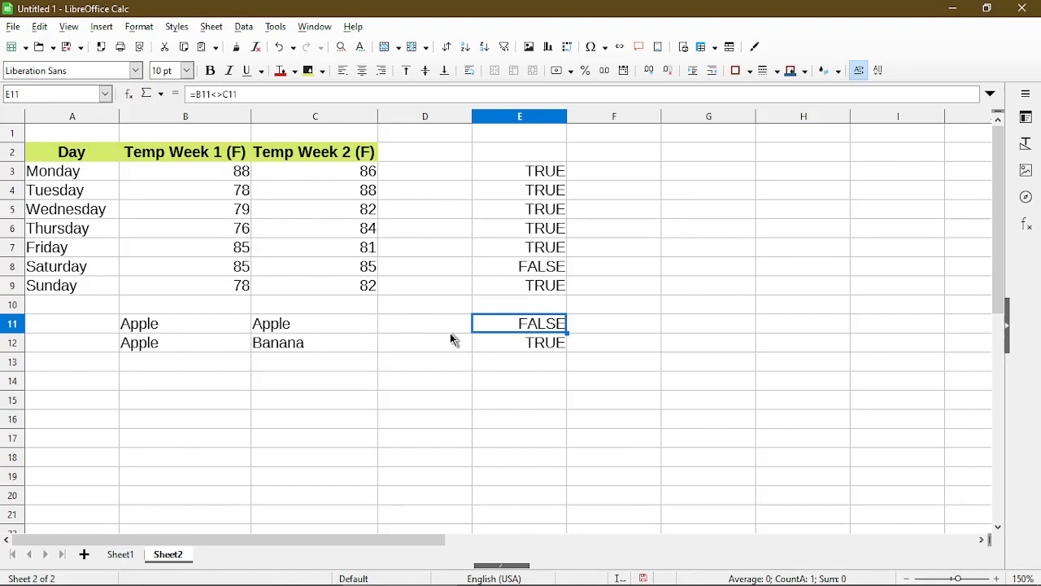
{"action": "left_click", "coordinate": [520, 342]}
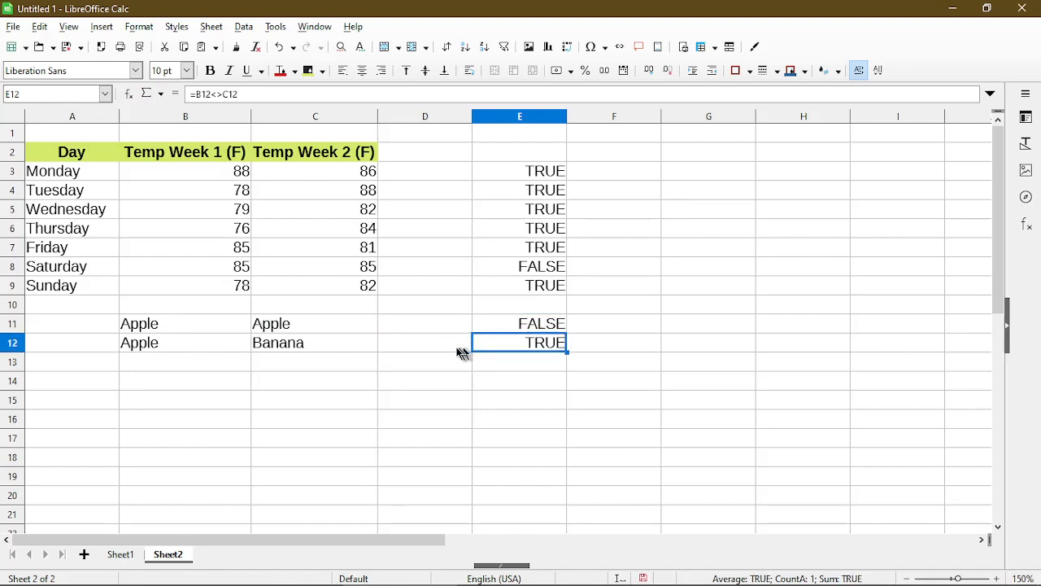
{"action": "mouse_move", "coordinate": [464, 356]}
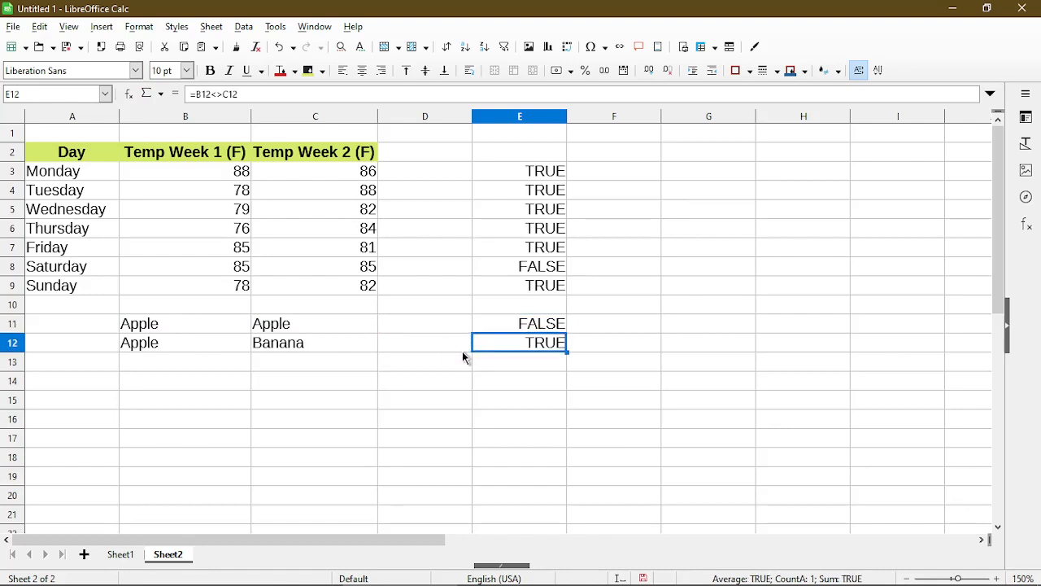